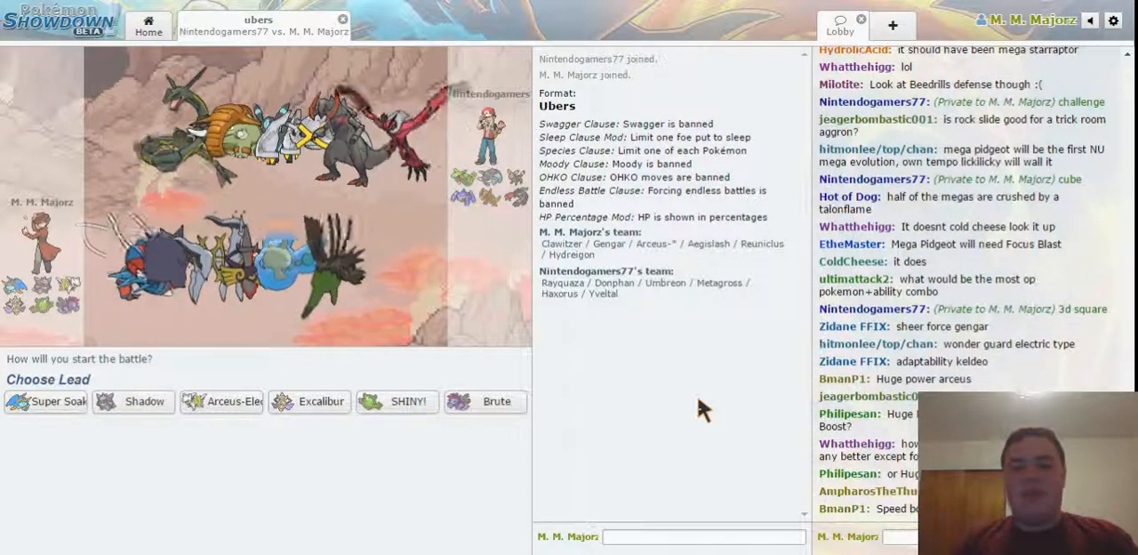
{"action": "mouse_move", "coordinate": [605, 431]}
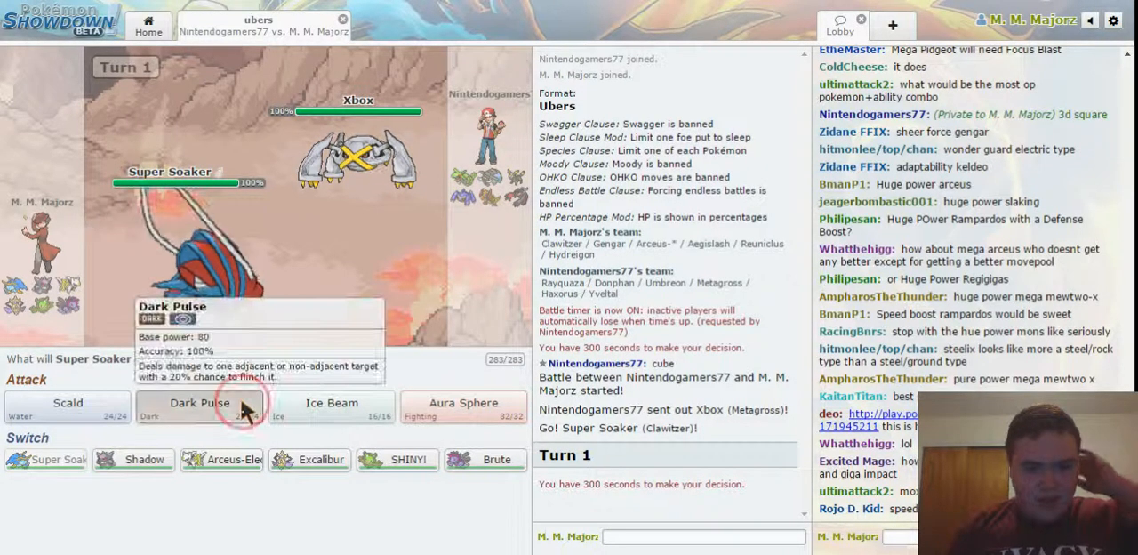
Hit the opposing Xbox with Super Soaker's Dark Pulse on turn 1
{"action": "left_click", "coordinate": [199, 407]}
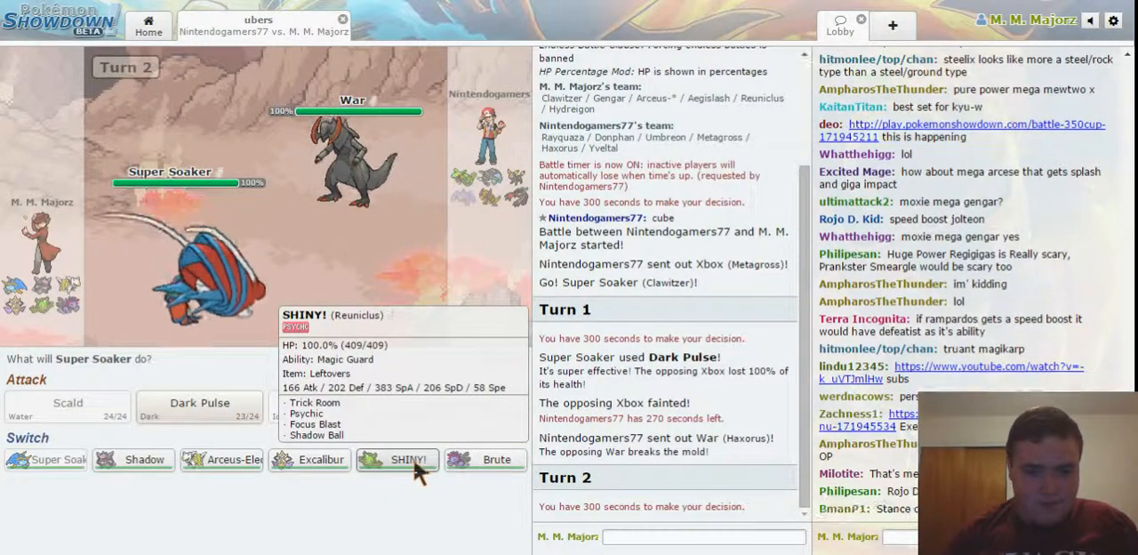
{"action": "mouse_move", "coordinate": [487, 459]}
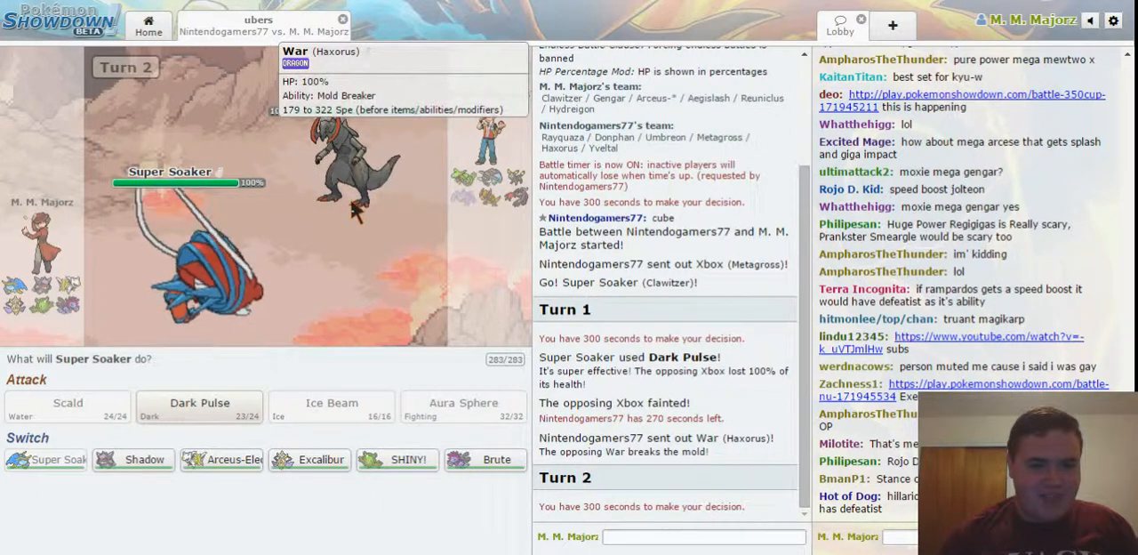
{"action": "mouse_move", "coordinate": [142, 459]}
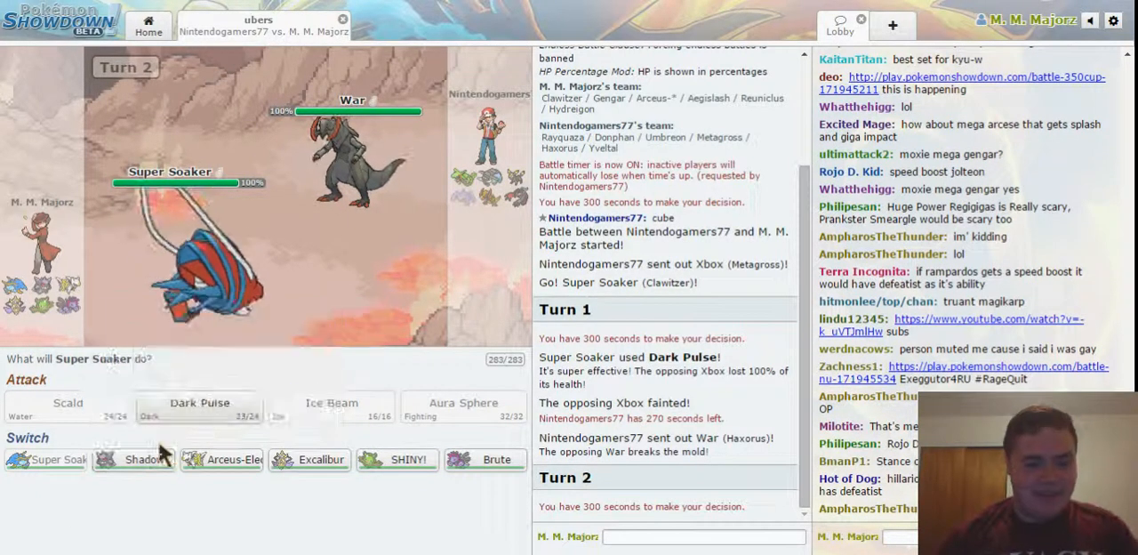
Choose Arceus-Electric's action for turn 2 against the opposing War
{"action": "left_click", "coordinate": [199, 402]}
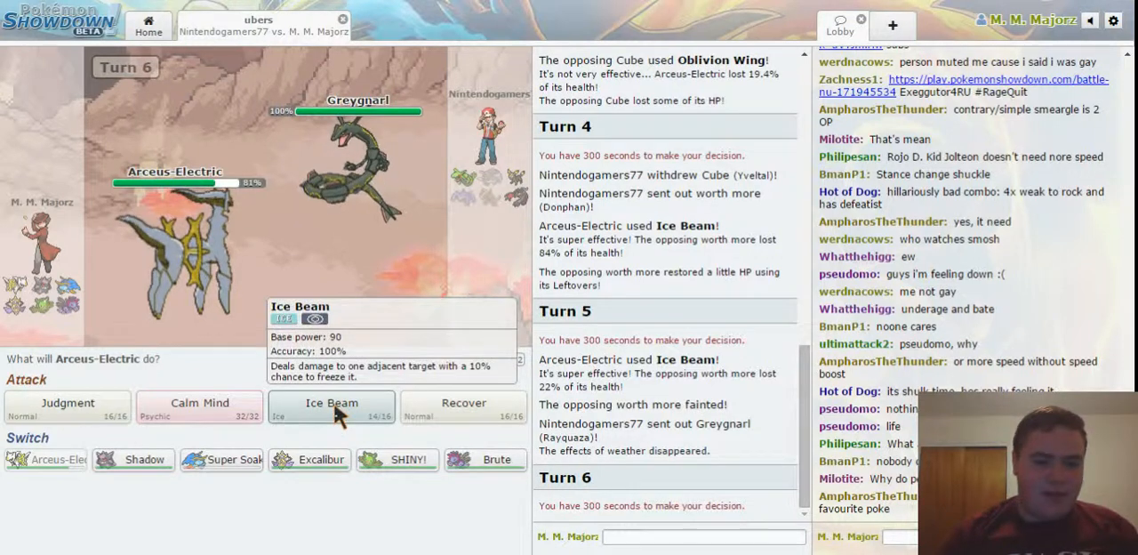
Use Ice Beam on Greygnarl, then strike the incoming Chibi with Judgment
{"action": "left_click", "coordinate": [330, 405]}
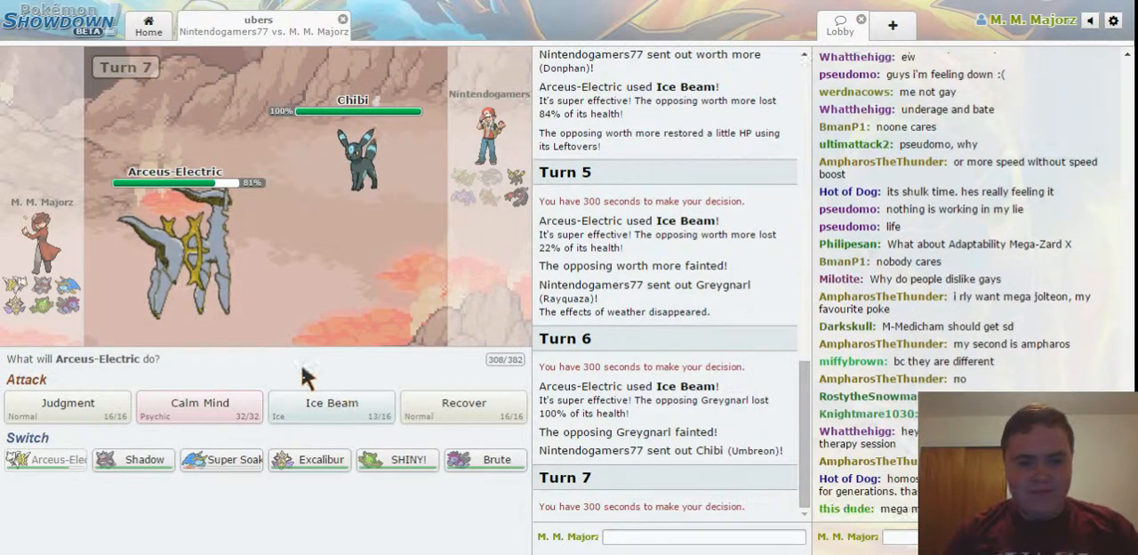
{"action": "mouse_move", "coordinate": [67, 406]}
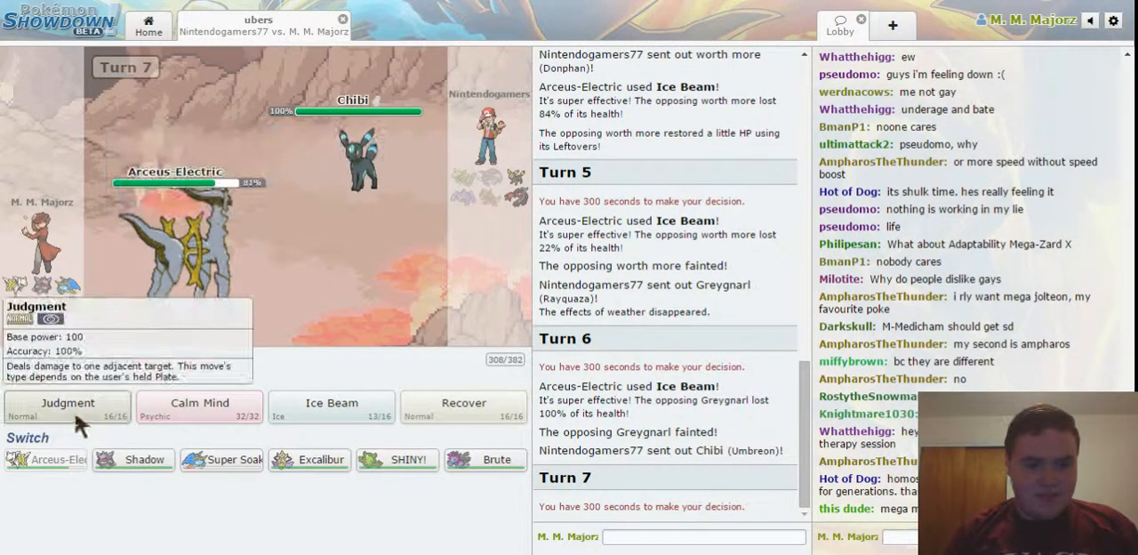
{"action": "left_click", "coordinate": [67, 405]}
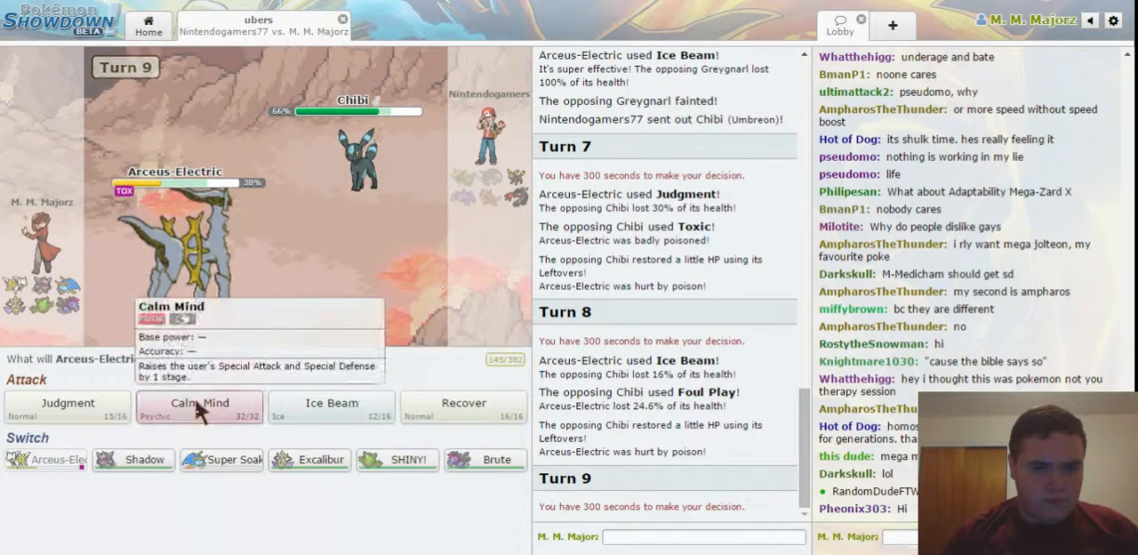
Keep hitting Chibi with Judgment and restore Arceus-Electric's health in between
{"action": "left_click", "coordinate": [199, 408]}
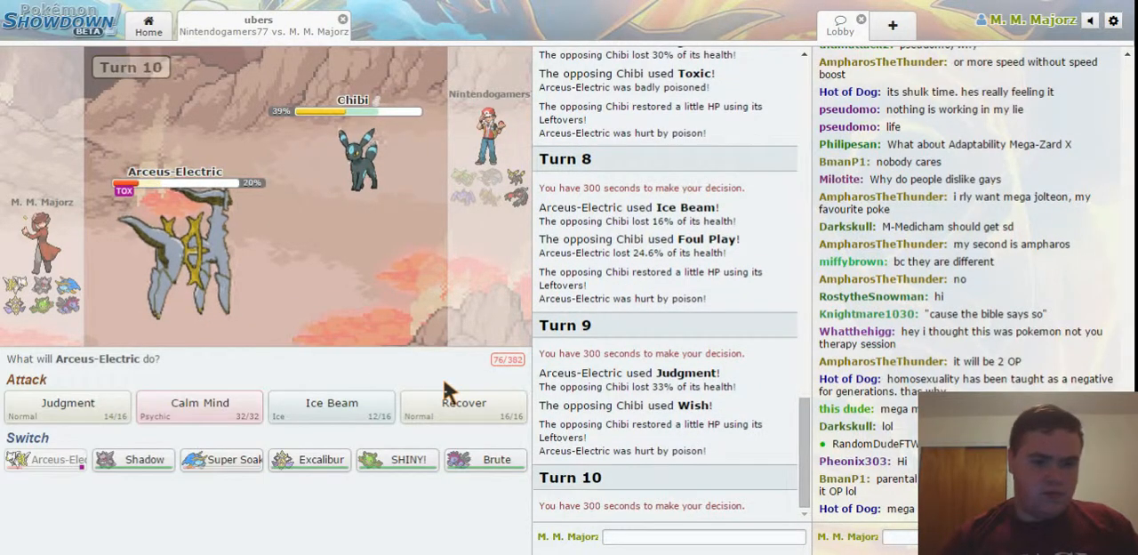
{"action": "left_click", "coordinate": [463, 407]}
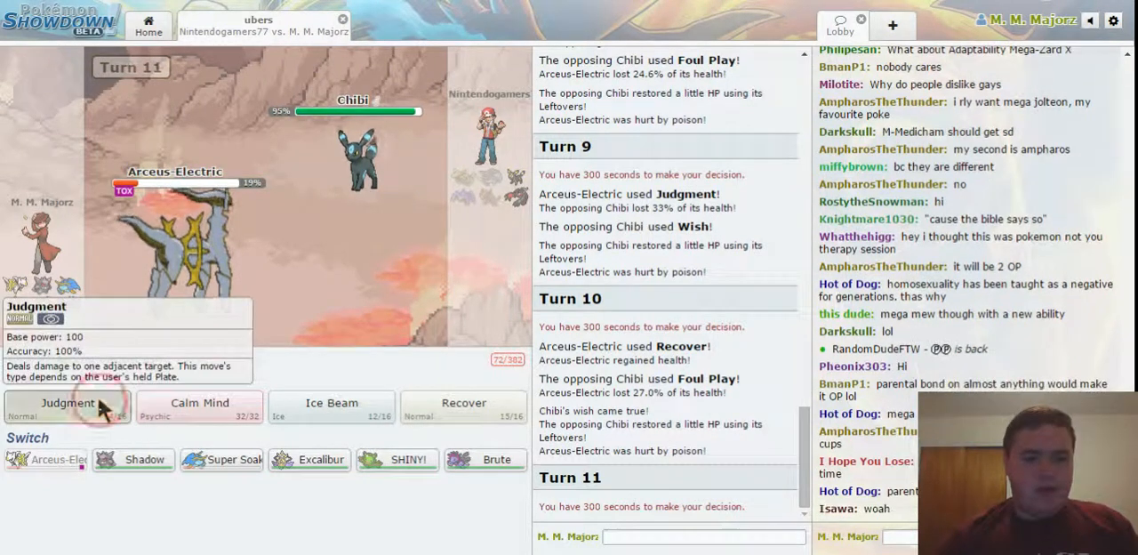
{"action": "left_click", "coordinate": [68, 402]}
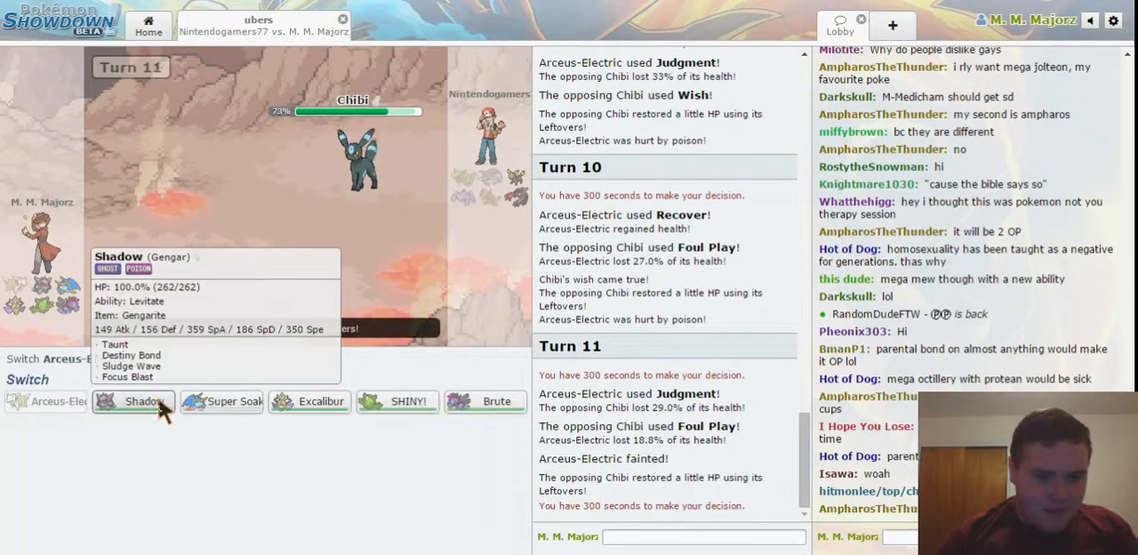
{"action": "mouse_move", "coordinate": [276, 405]}
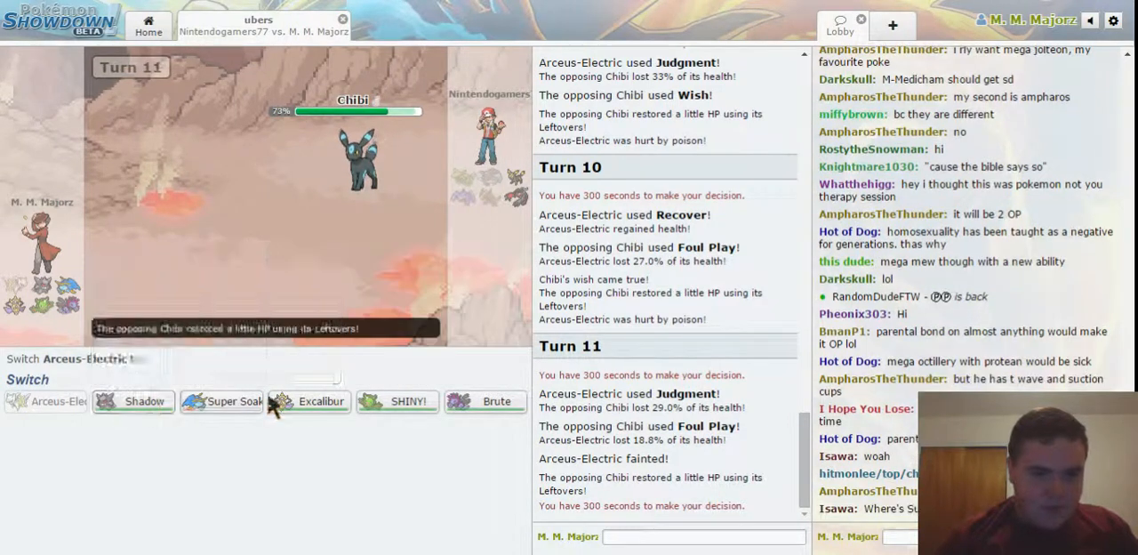
{"action": "mouse_move", "coordinate": [133, 402]}
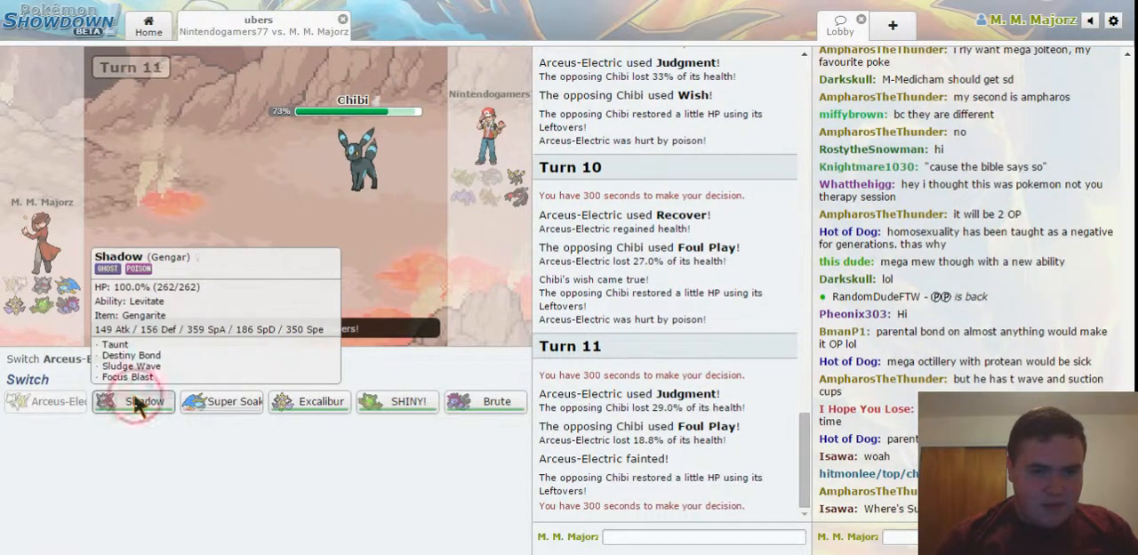
Send in Shadow the Gengar and Mega Evolve it this turn
{"action": "left_click", "coordinate": [133, 402]}
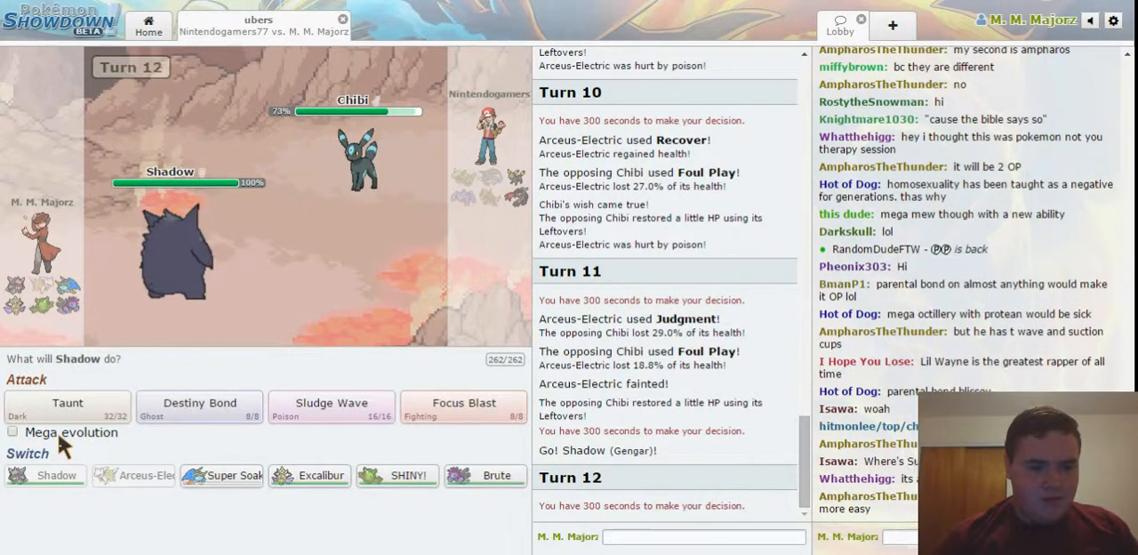
{"action": "left_click", "coordinate": [14, 431]}
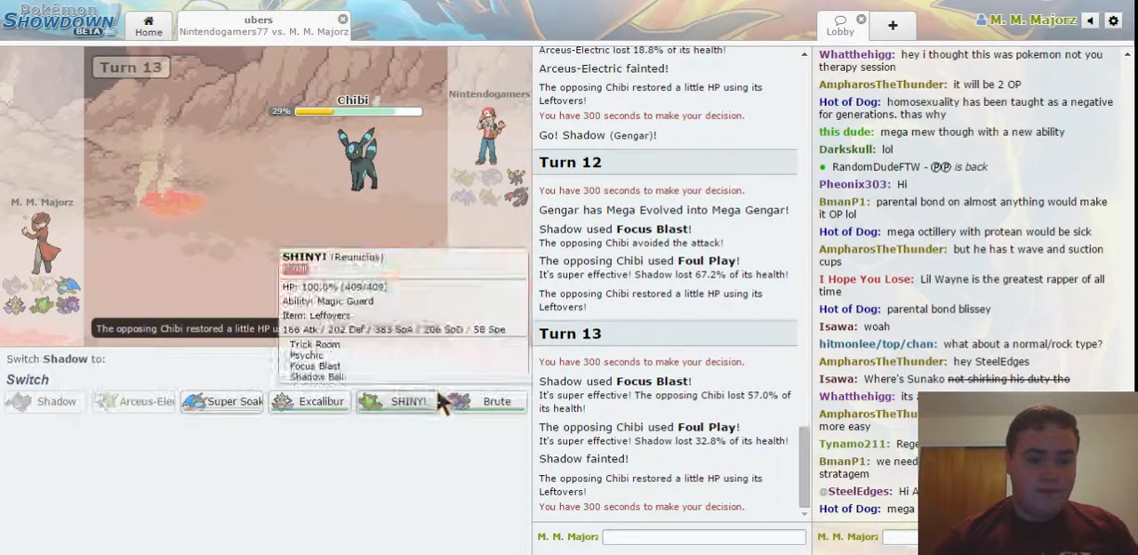
{"action": "mouse_move", "coordinate": [365, 370]}
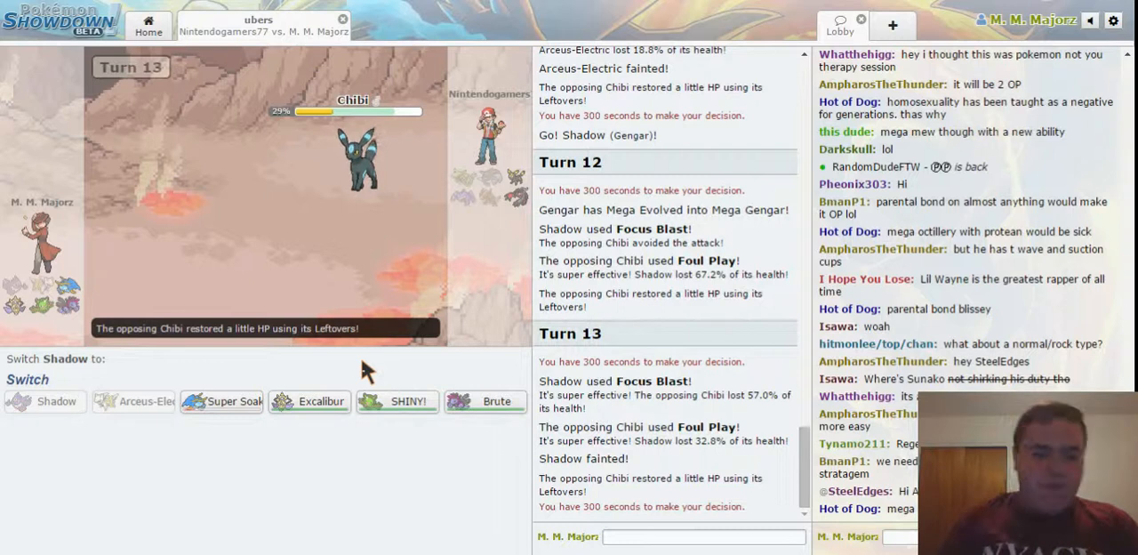
{"action": "mouse_move", "coordinate": [220, 402]}
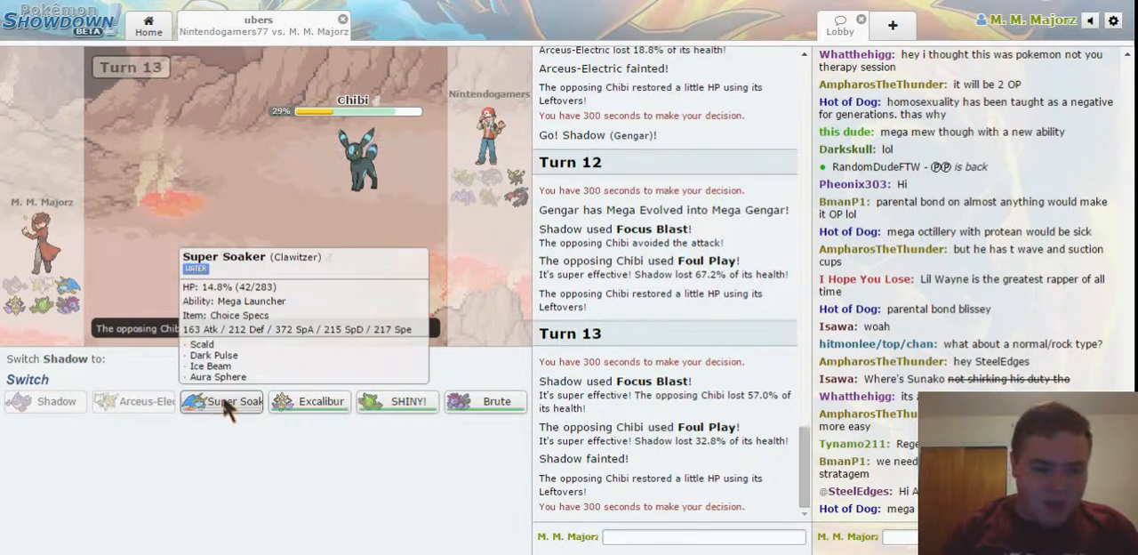
Switch to Super Soaker and knock out Chibi with Aura Sphere
{"action": "left_click", "coordinate": [221, 402]}
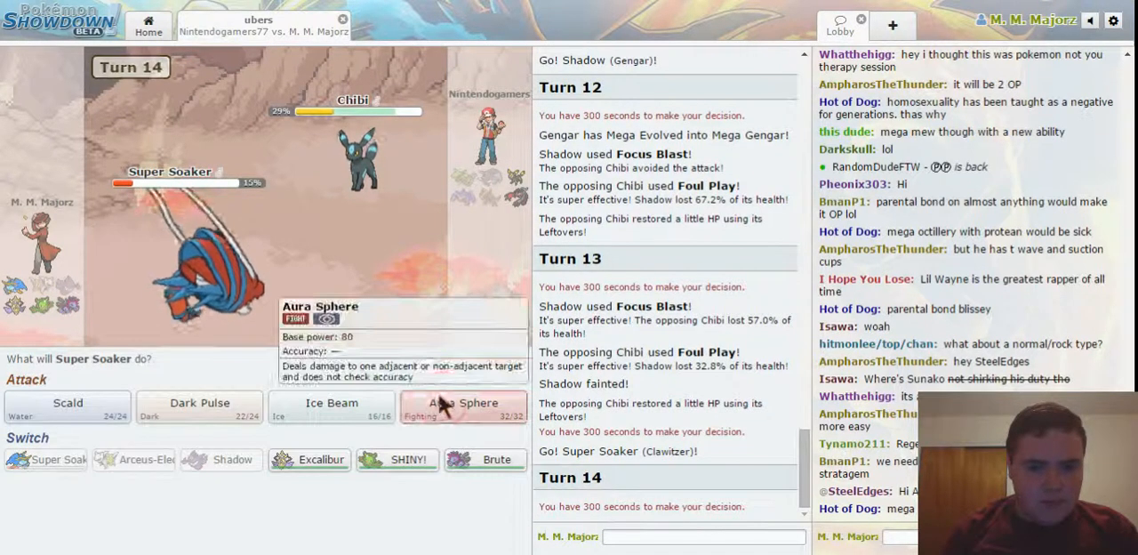
{"action": "left_click", "coordinate": [463, 402]}
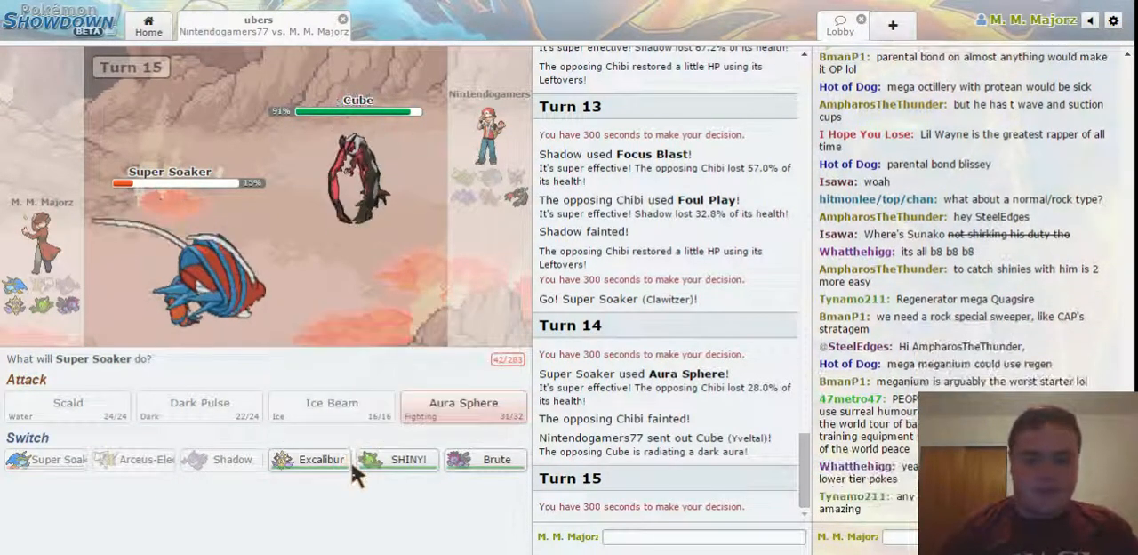
{"action": "mouse_move", "coordinate": [310, 459]}
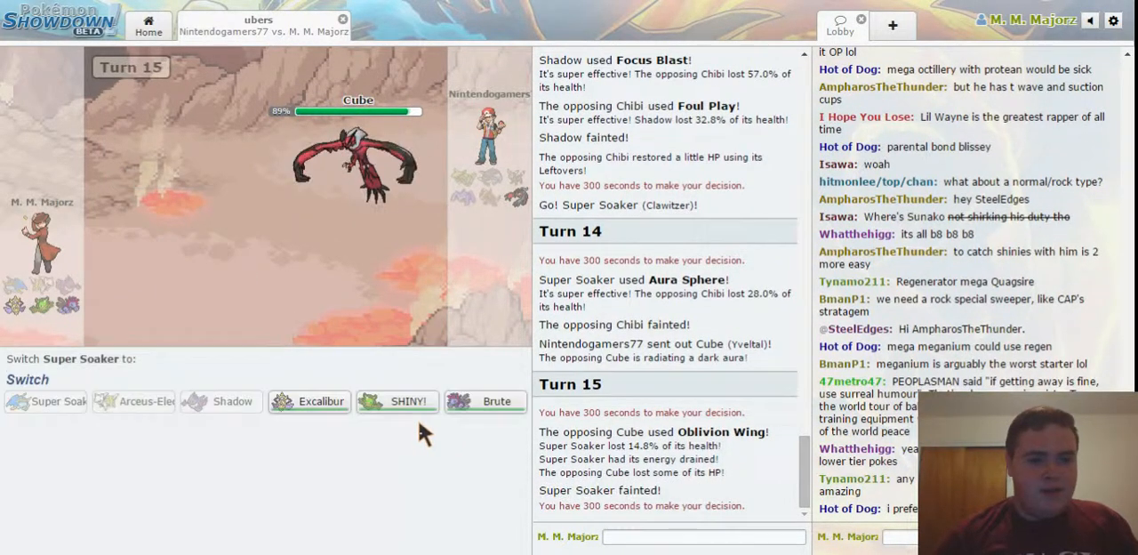
{"action": "mouse_move", "coordinate": [485, 402]}
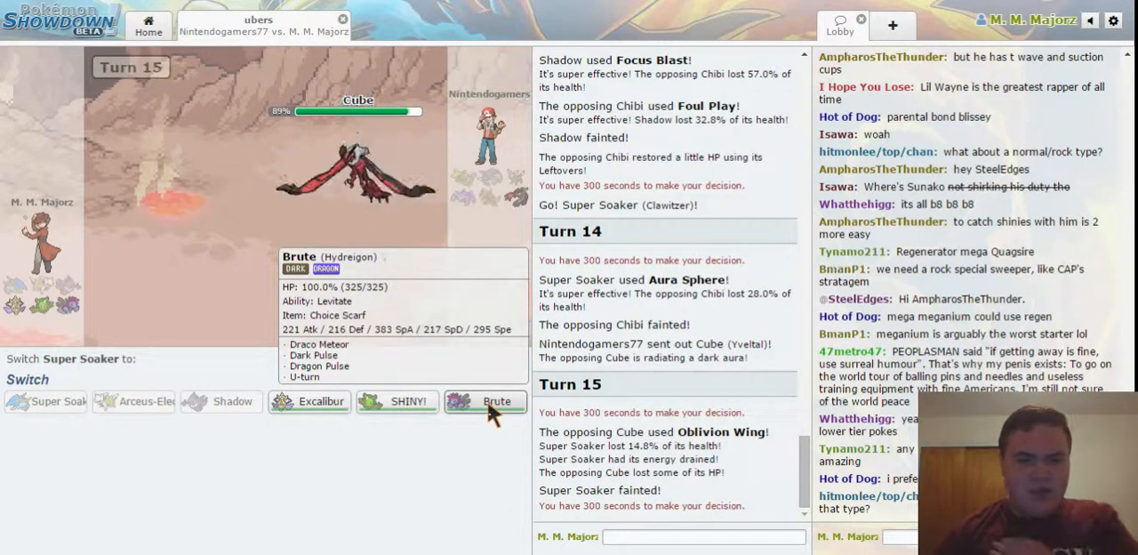
Switch to Brute the Hydreigon and finish Cube with Dragon Pulse
{"action": "left_click", "coordinate": [488, 402]}
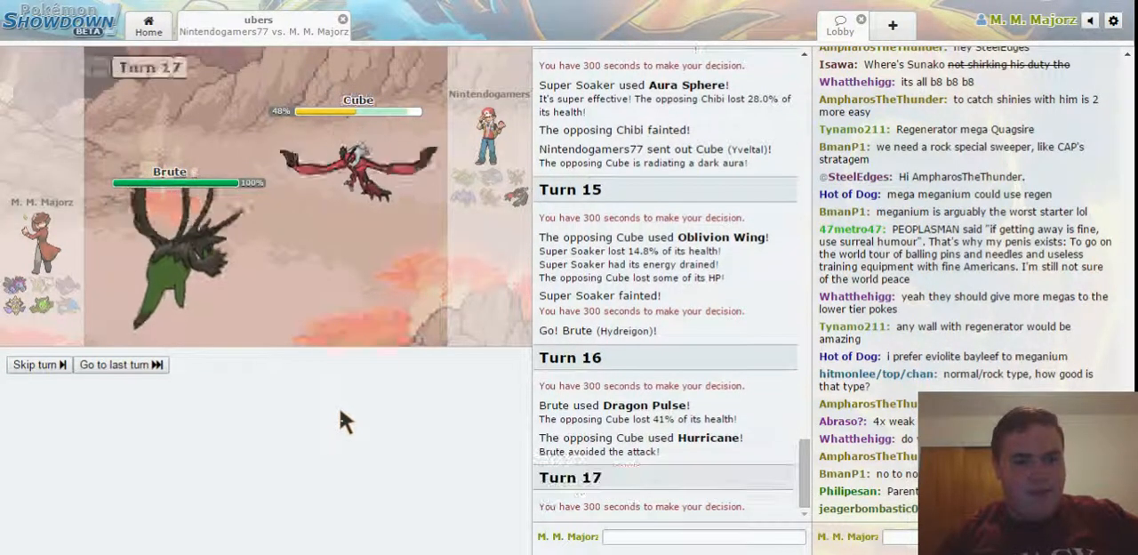
{"action": "left_click", "coordinate": [34, 364]}
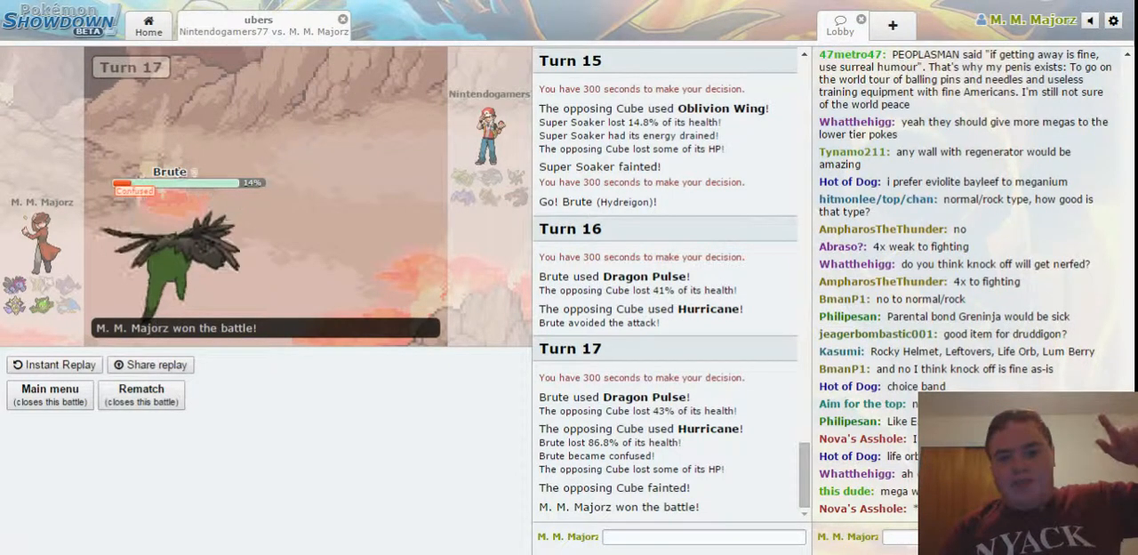
{"action": "mouse_move", "coordinate": [1053, 128]}
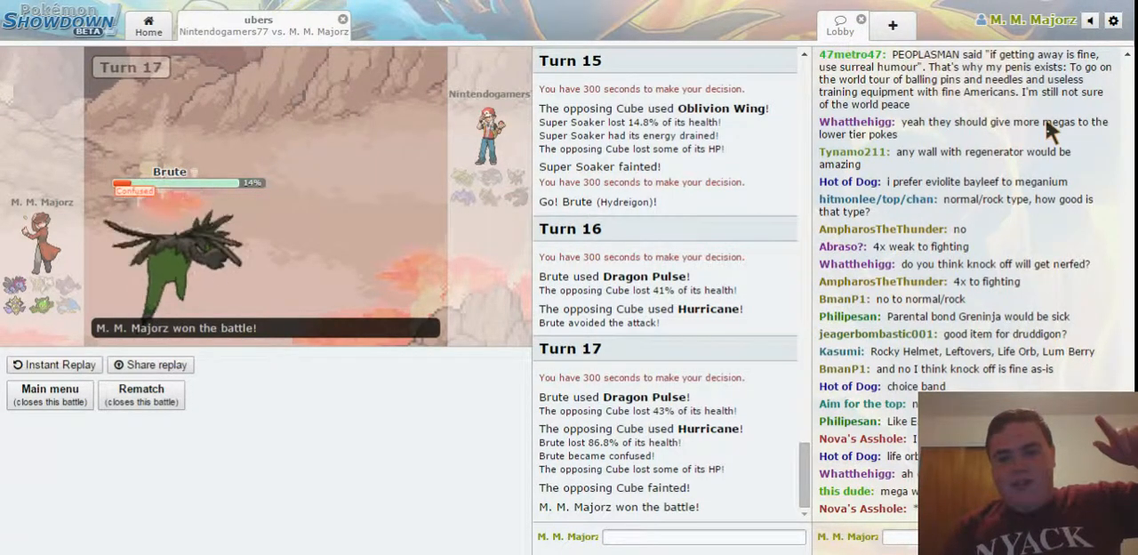